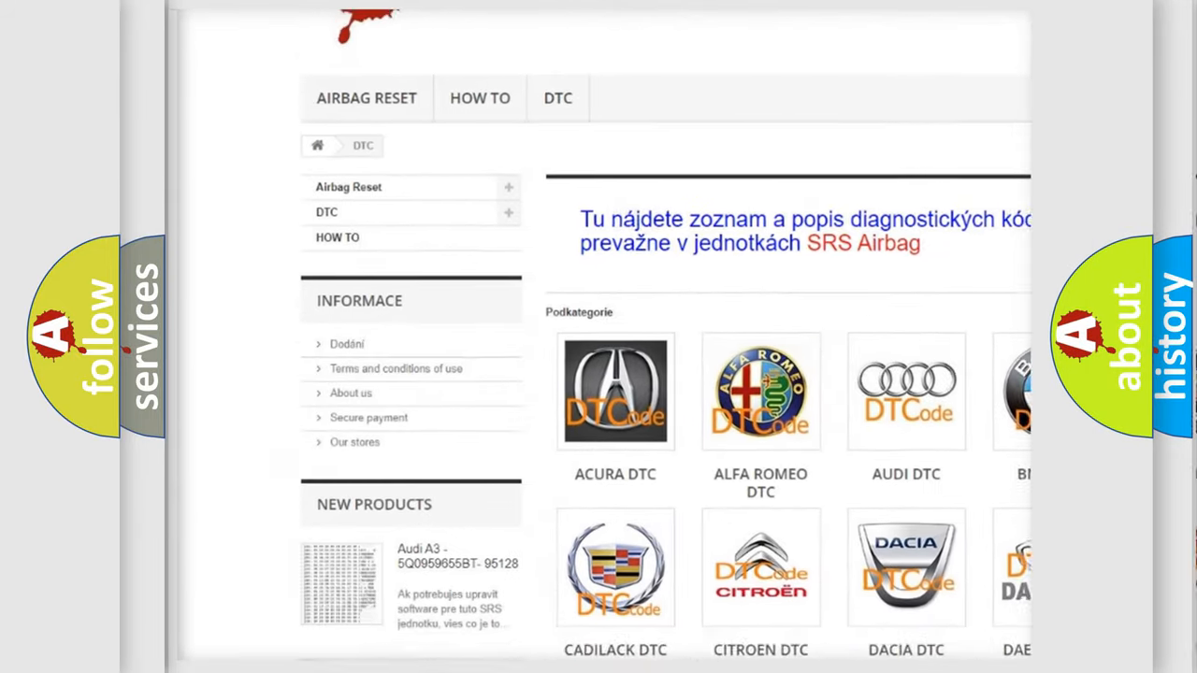
pyautogui.scroll(-3)
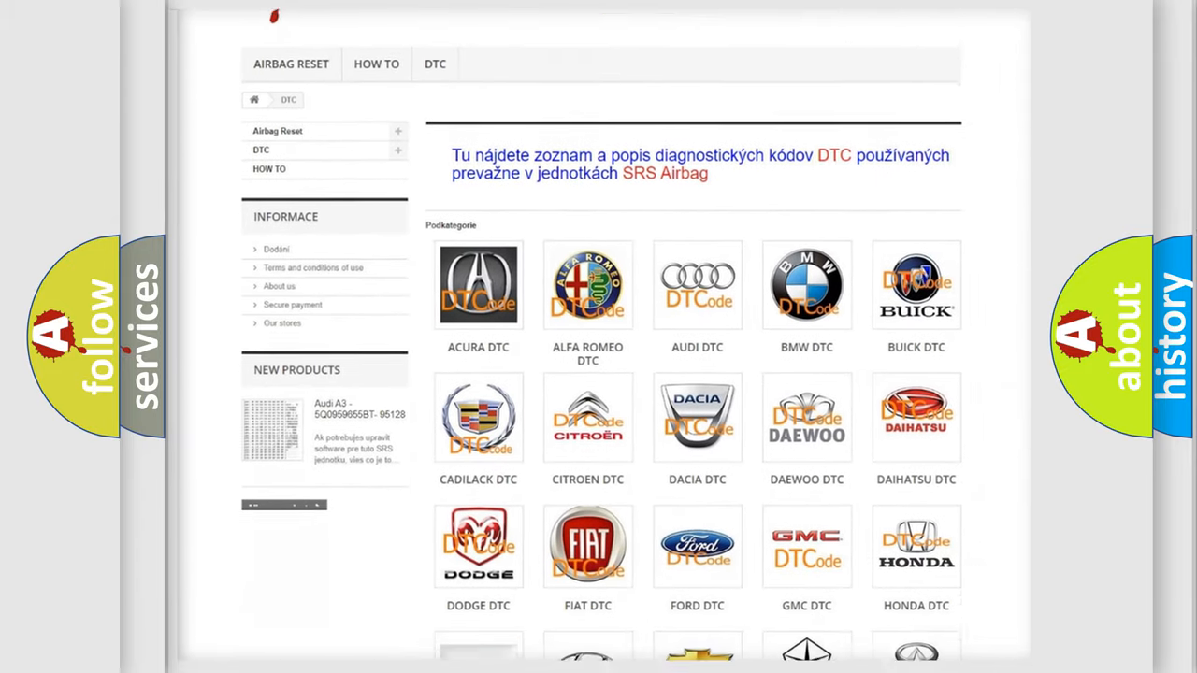
pyautogui.scroll(-3)
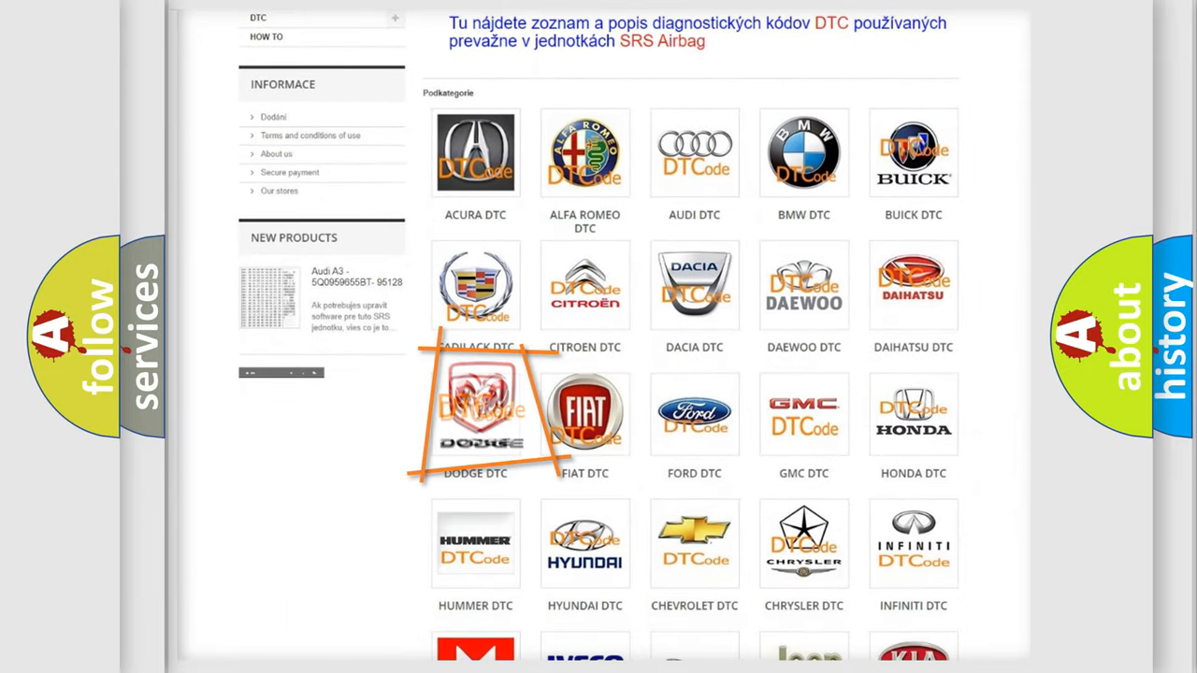